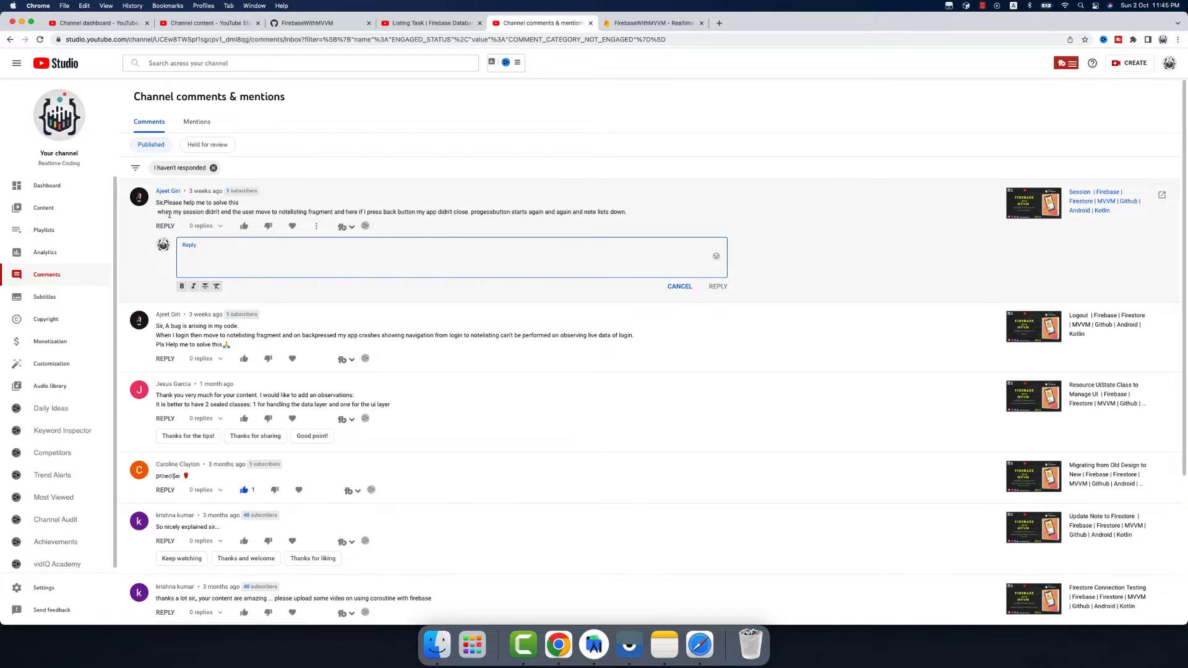
pyautogui.moveTo(246, 225)
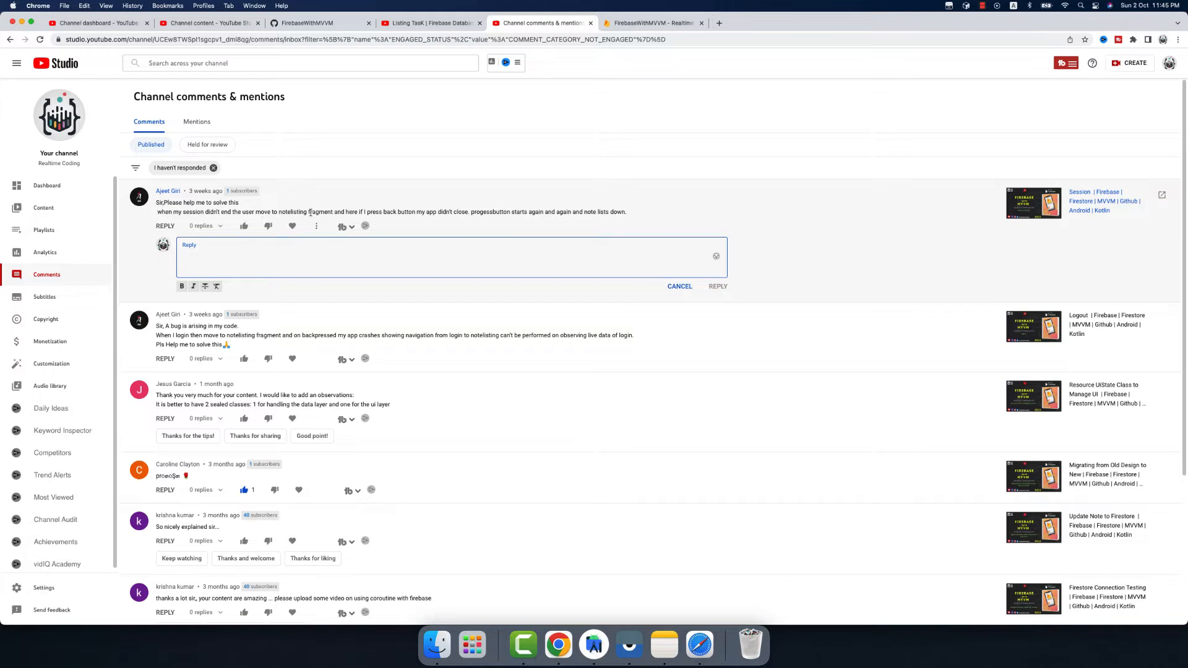
pyautogui.moveTo(365, 213)
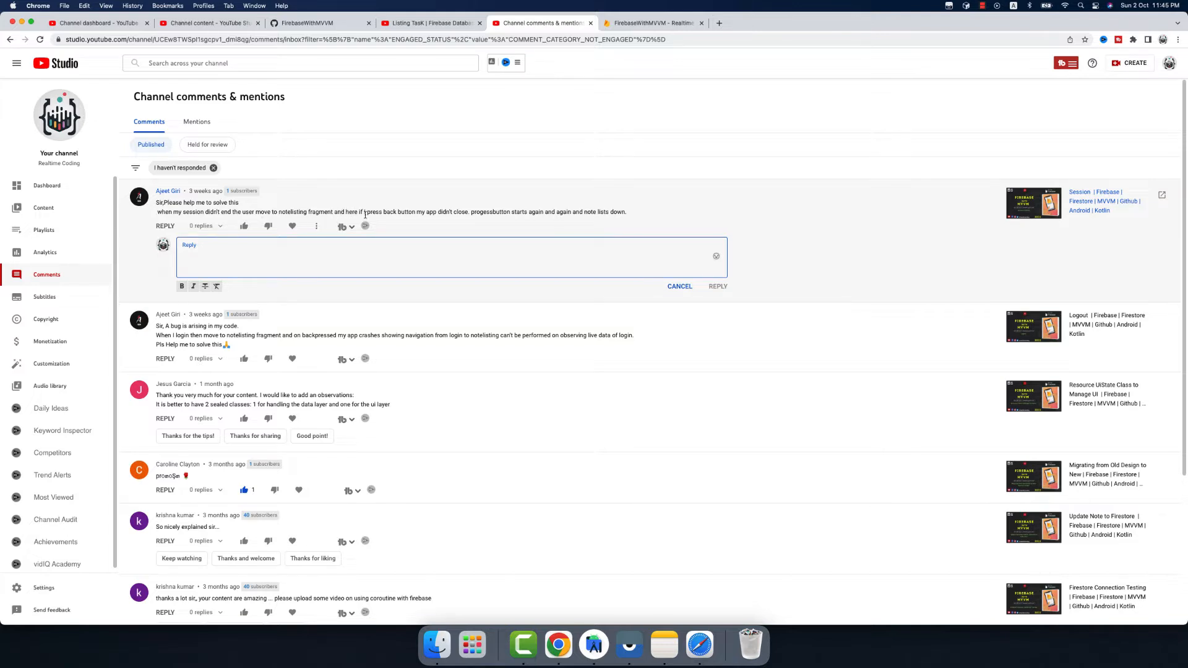
pyautogui.moveTo(476, 220)
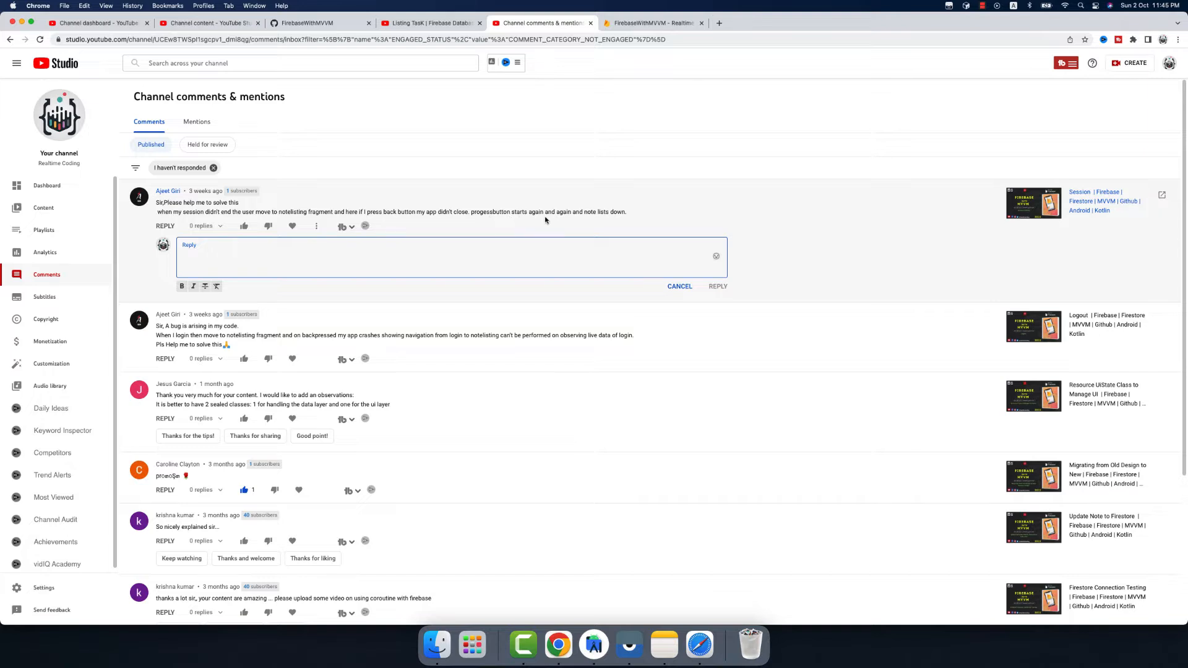
pyautogui.moveTo(572, 293)
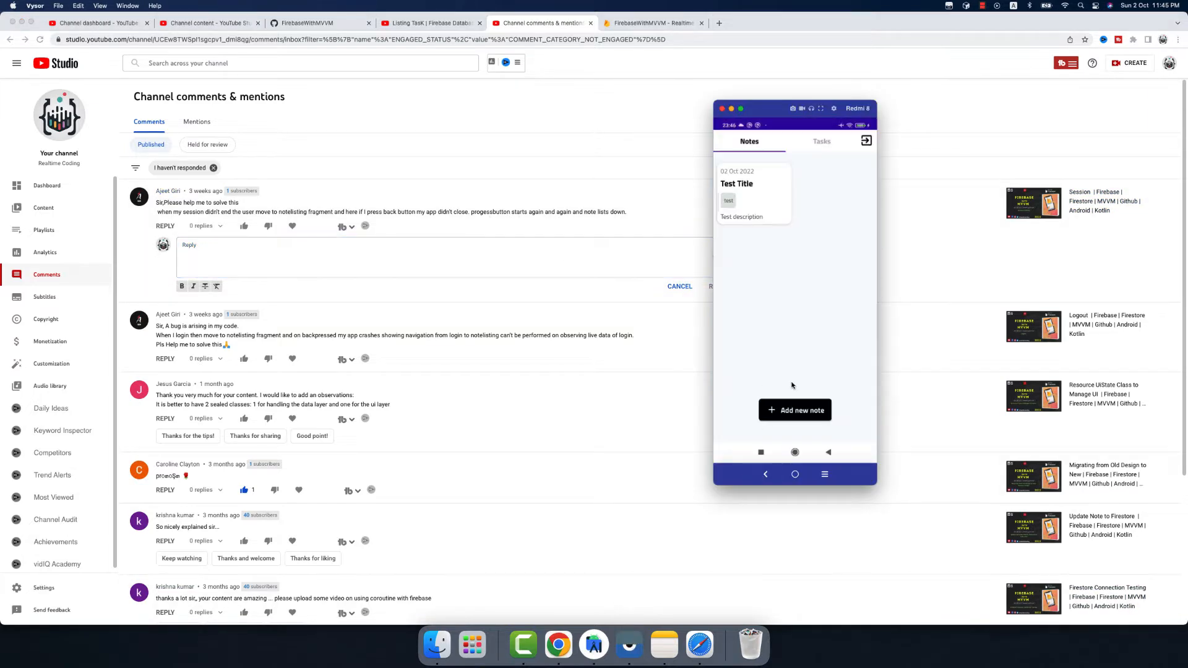
pyautogui.moveTo(832, 468)
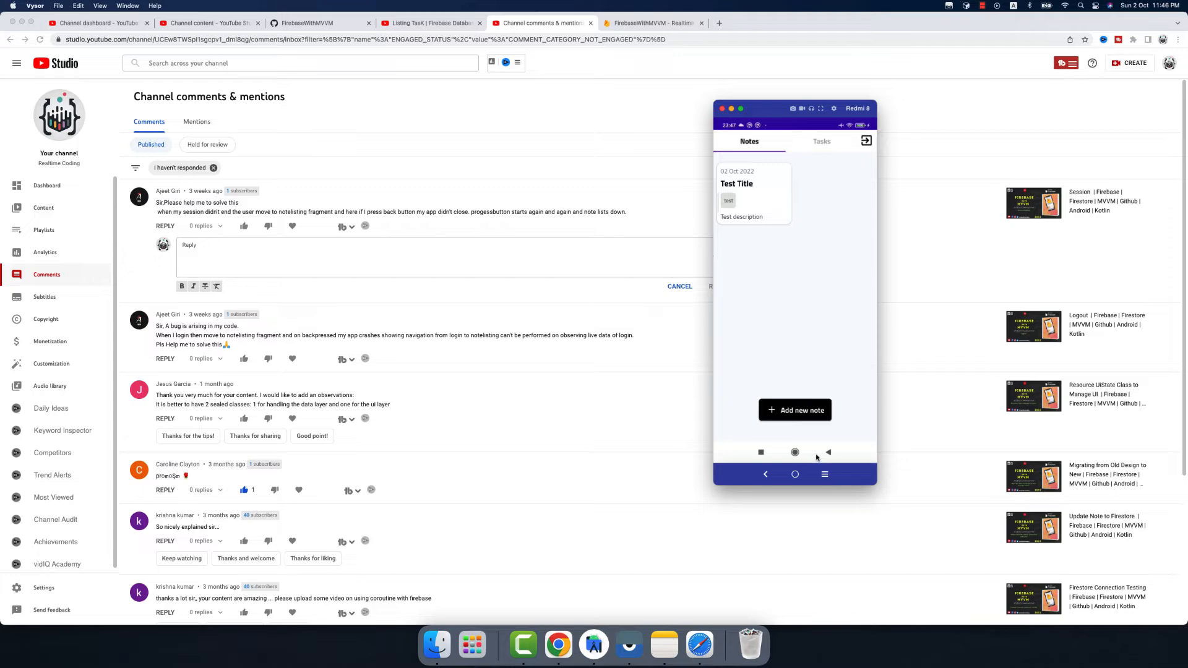
pyautogui.moveTo(594, 646)
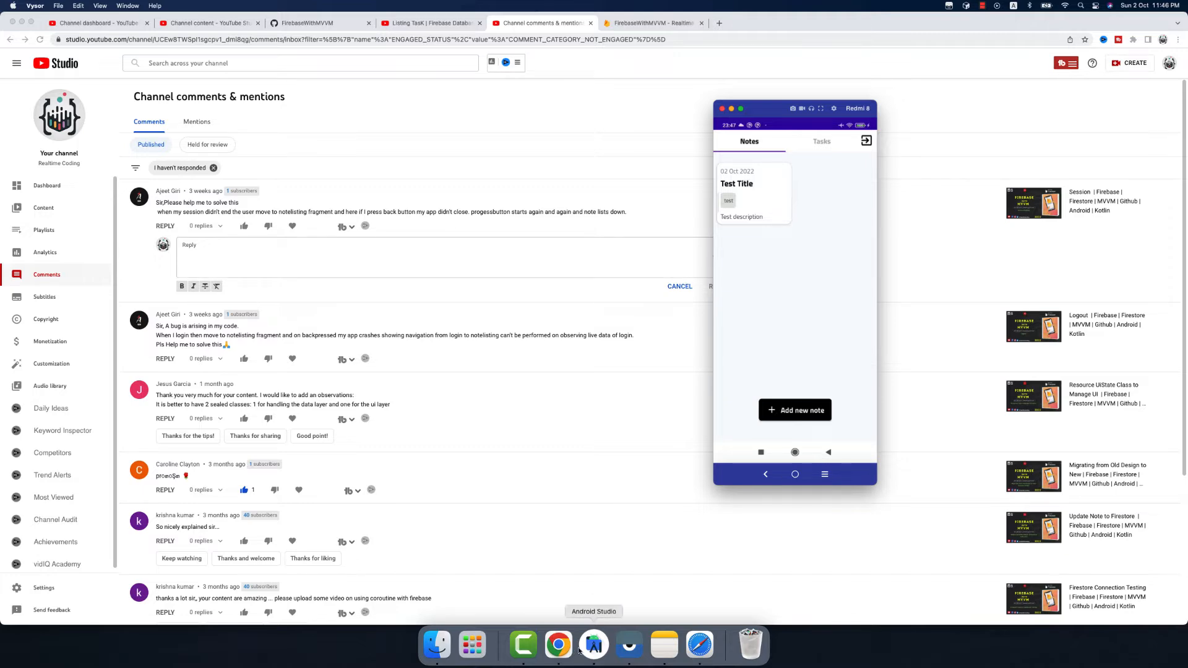
# Declare 'lateinit var navController: NavController' and begin a 'val navHostFragment' line in onCreate
pyautogui.click(594, 646)
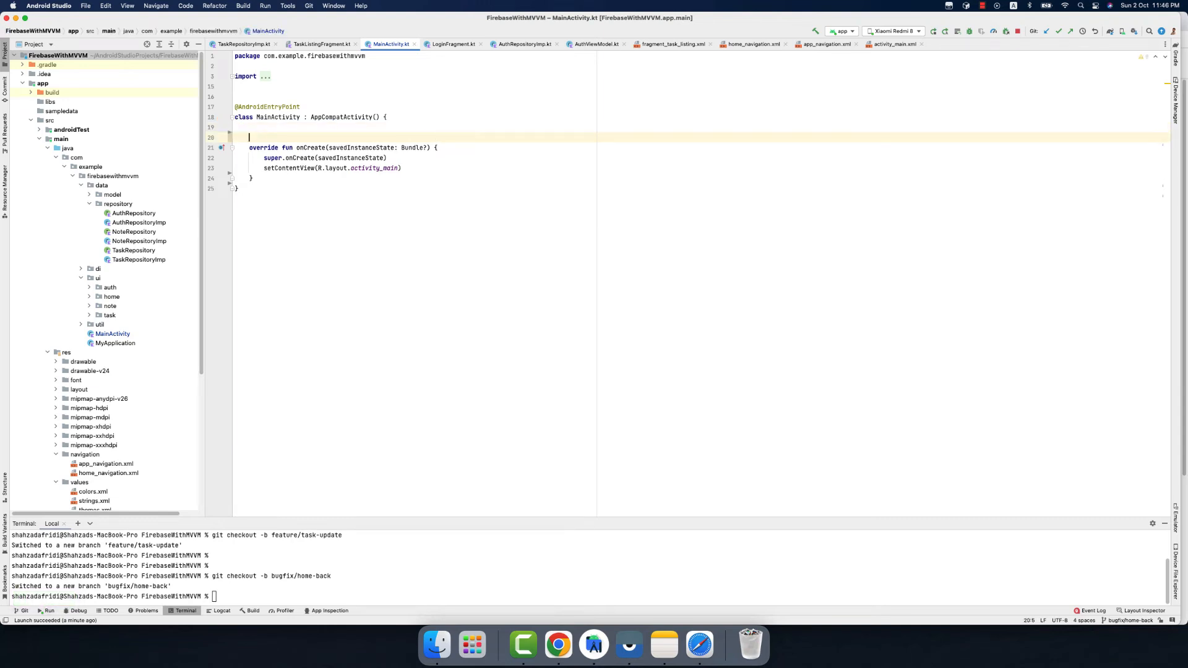
pyautogui.write('la')
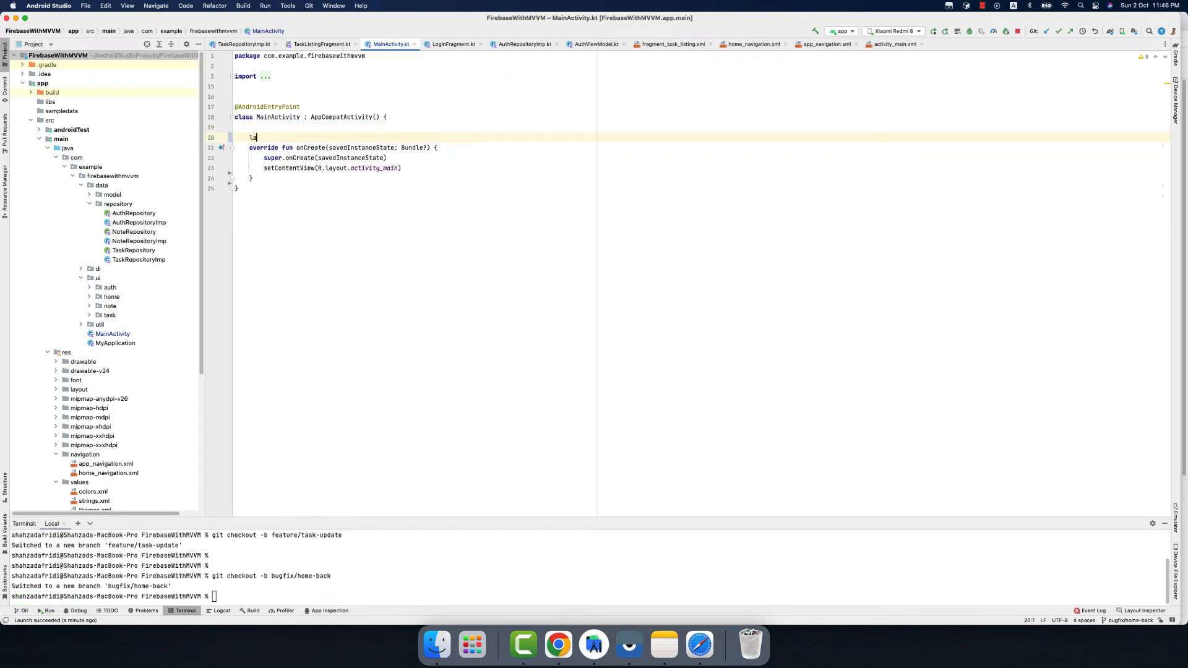
pyautogui.write('lateinit var navController: NavController')
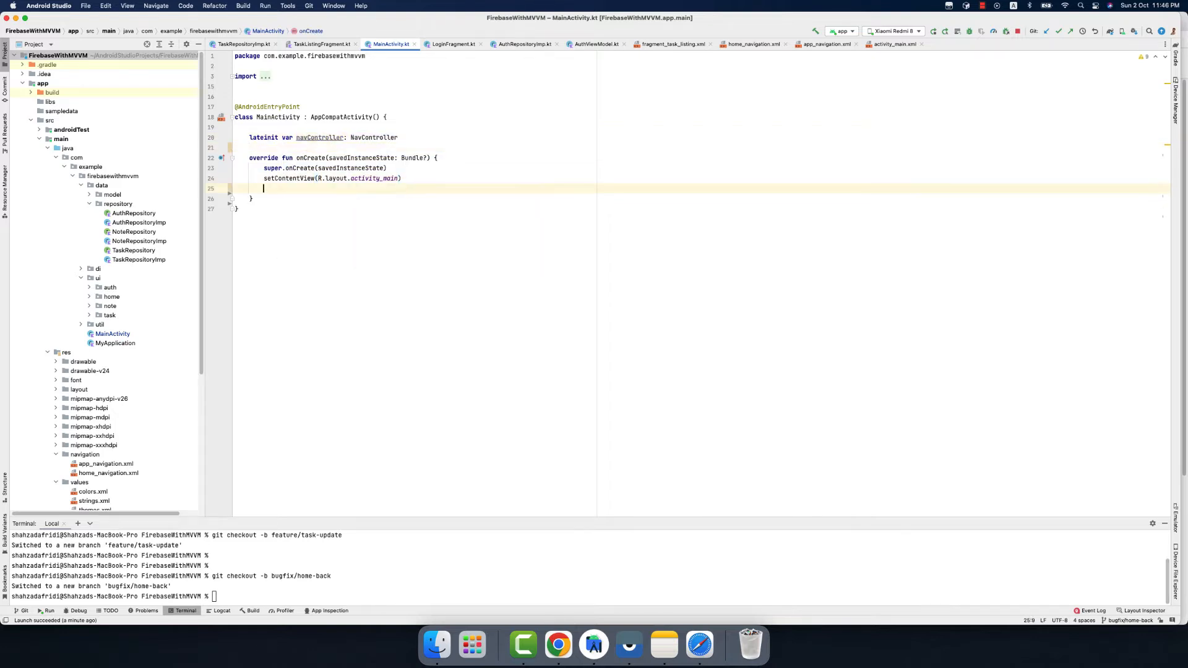
pyautogui.write('val navHostFragment =')
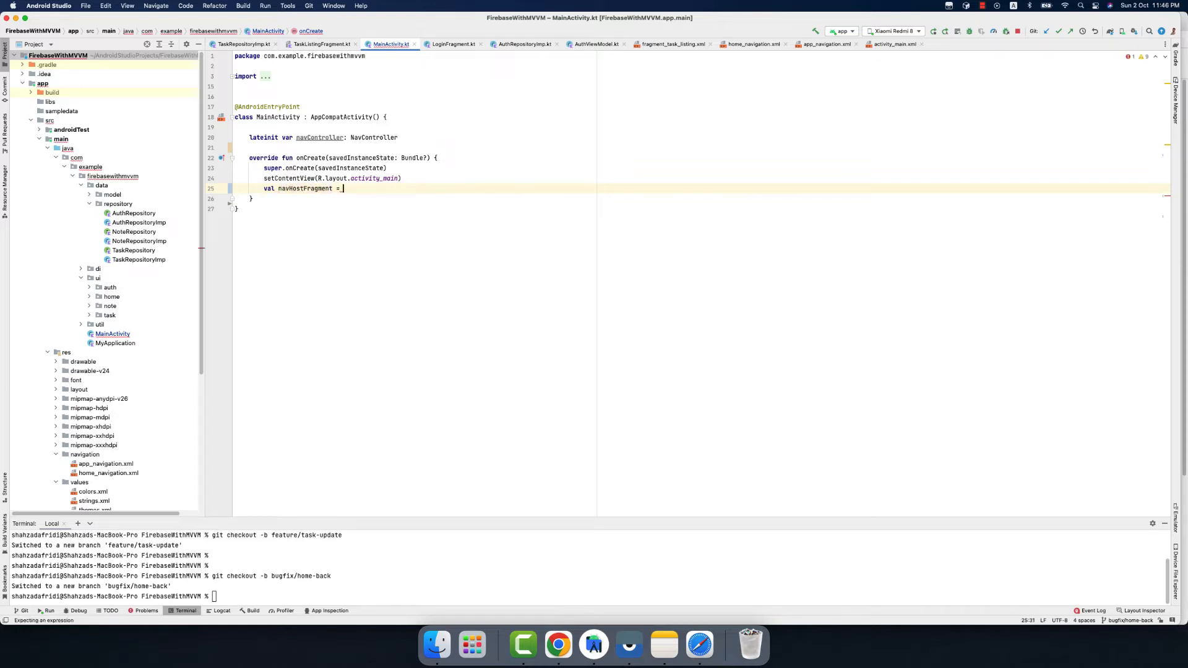
# Complete it as supportFragmentManager.findFragmentById(R.id.nav_host) as NavHostFragment and begin the navController assignment
pyautogui.write('supportFragmentManager.')
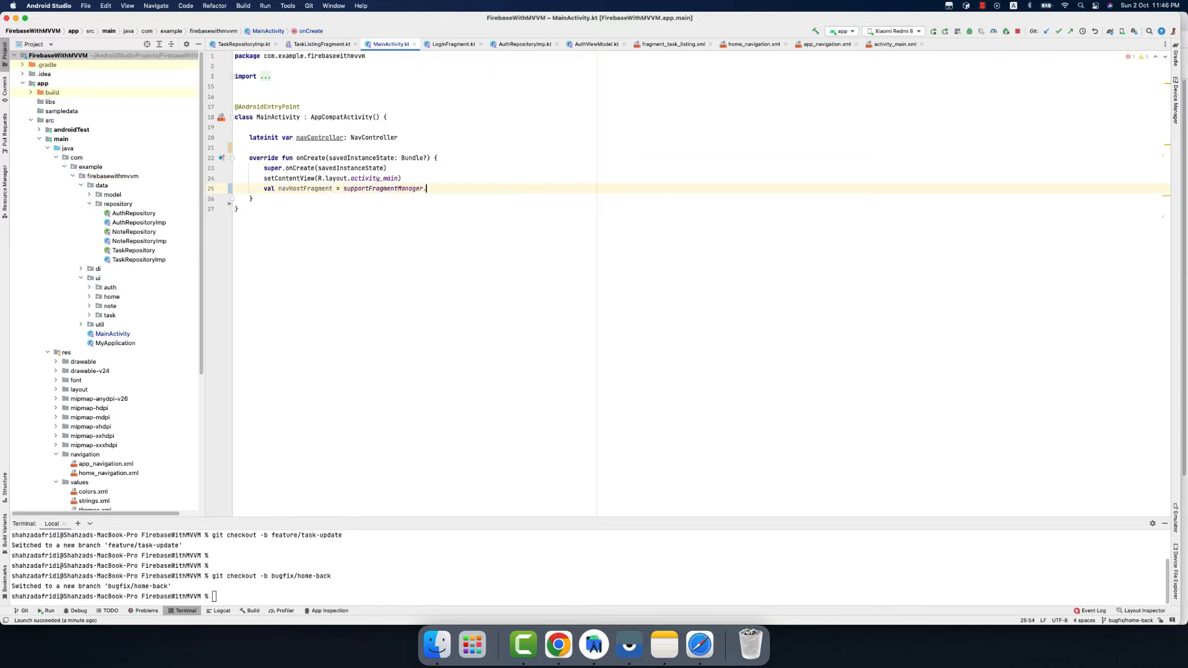
pyautogui.write('.')
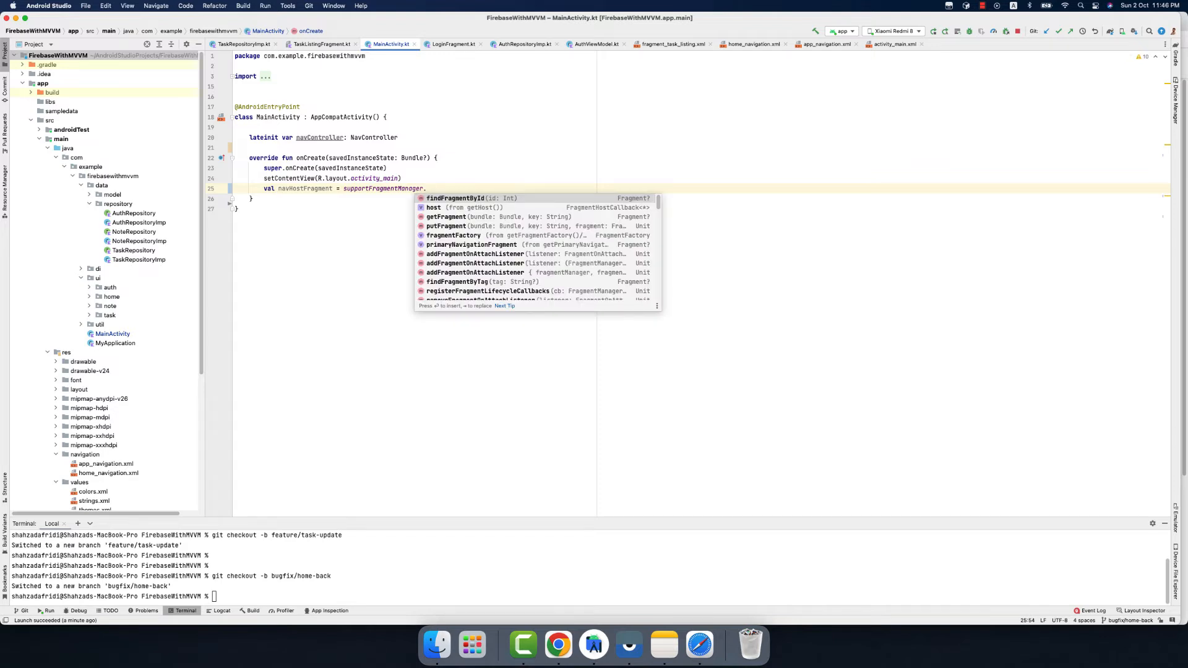
pyautogui.write('findFragmentById(R.id.n')
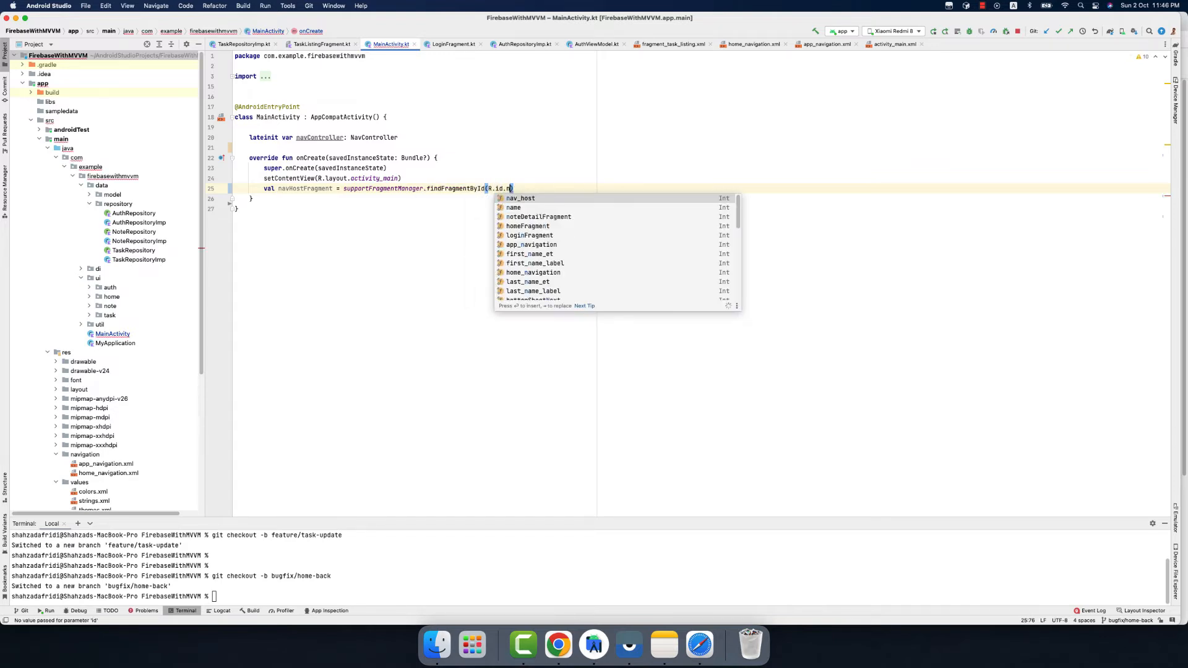
pyautogui.write('nav_host) as')
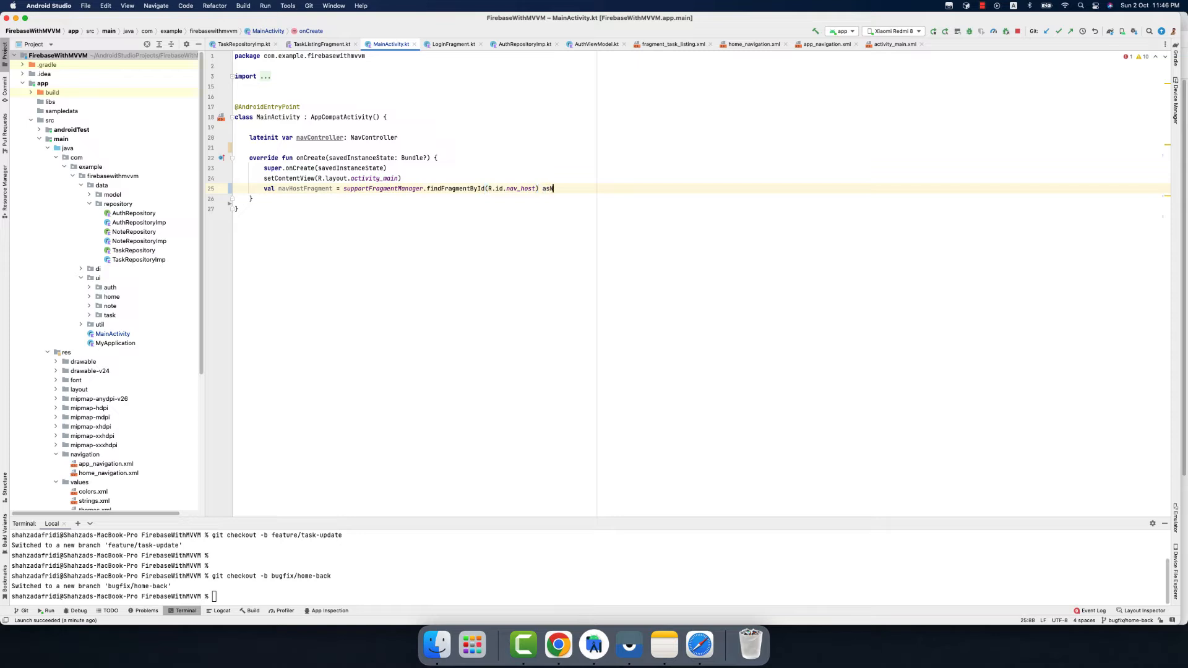
pyautogui.write('NavHostFragment')
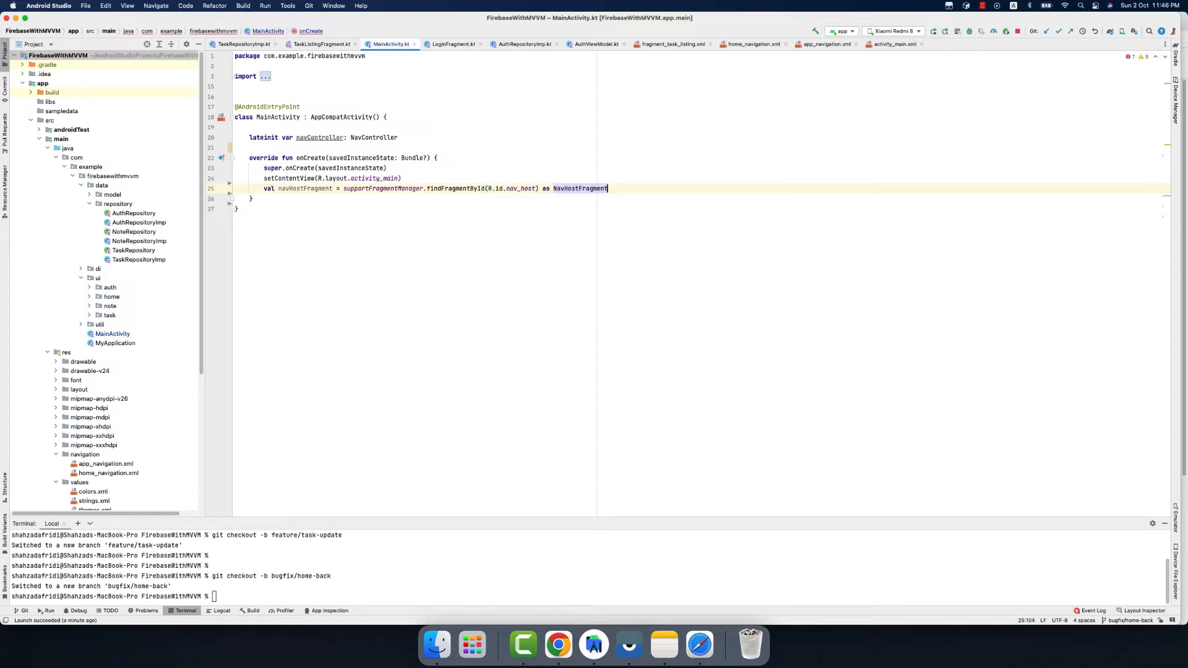
pyautogui.write('navController =')
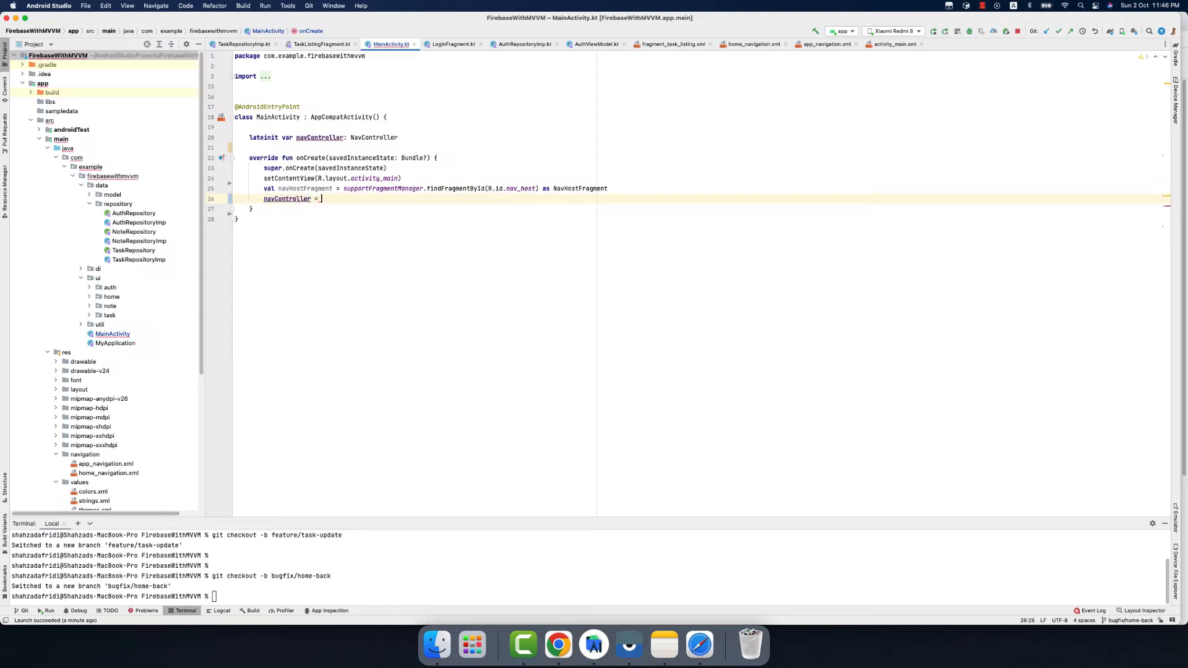
# Assign navController = navHostFragment.navController and override onBackPressed with moveTaskToBack(true), else super.onBackPressed()
pyautogui.write('_navHostFragment.navController')
pyautogui.write('if (navController.currentDestination?.id == R.id.loginFragment){')
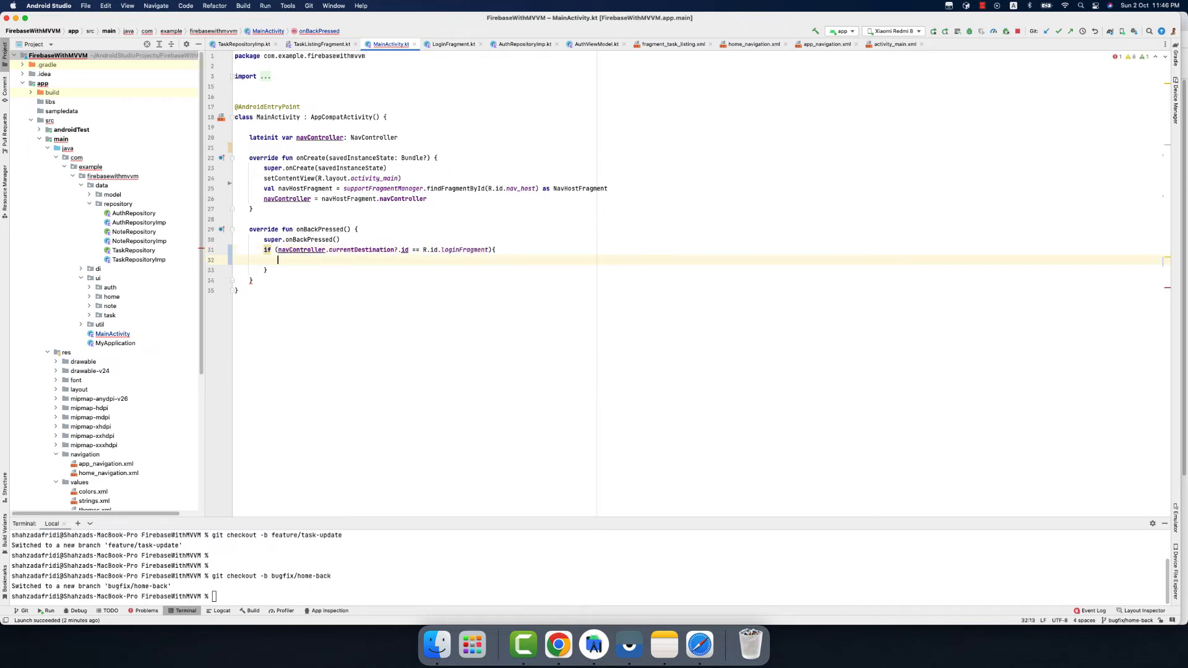
pyautogui.write('moveTaskToBack(true)')
pyautogui.click(700, 269)
pyautogui.write('else{')
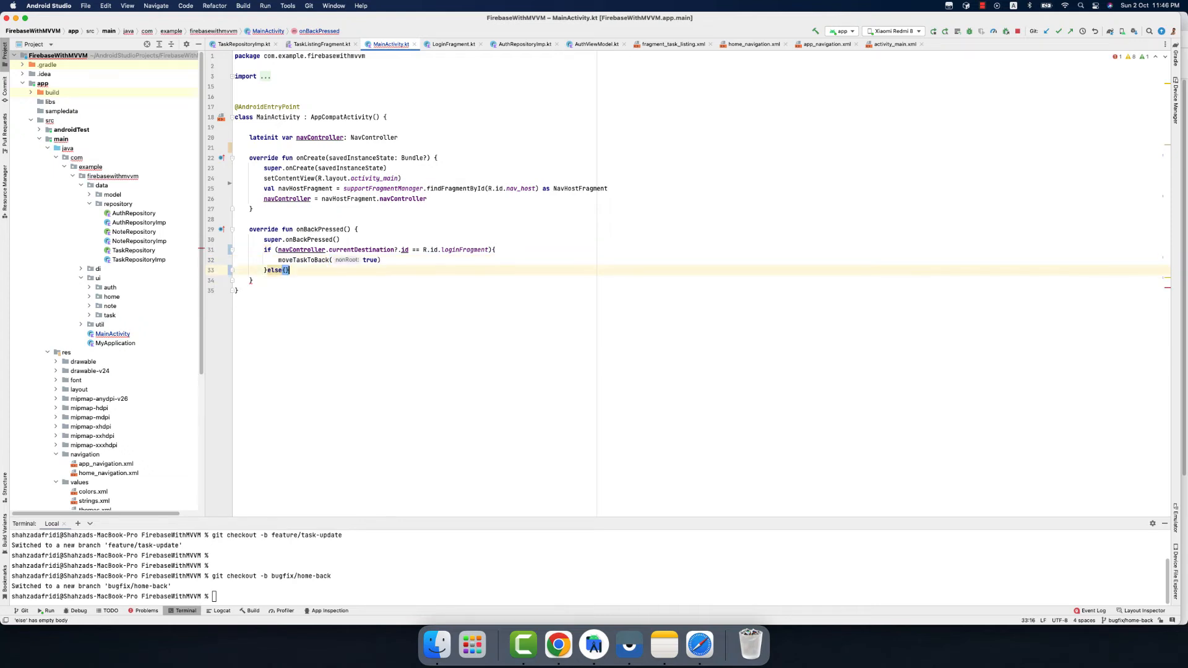
pyautogui.write('super.')
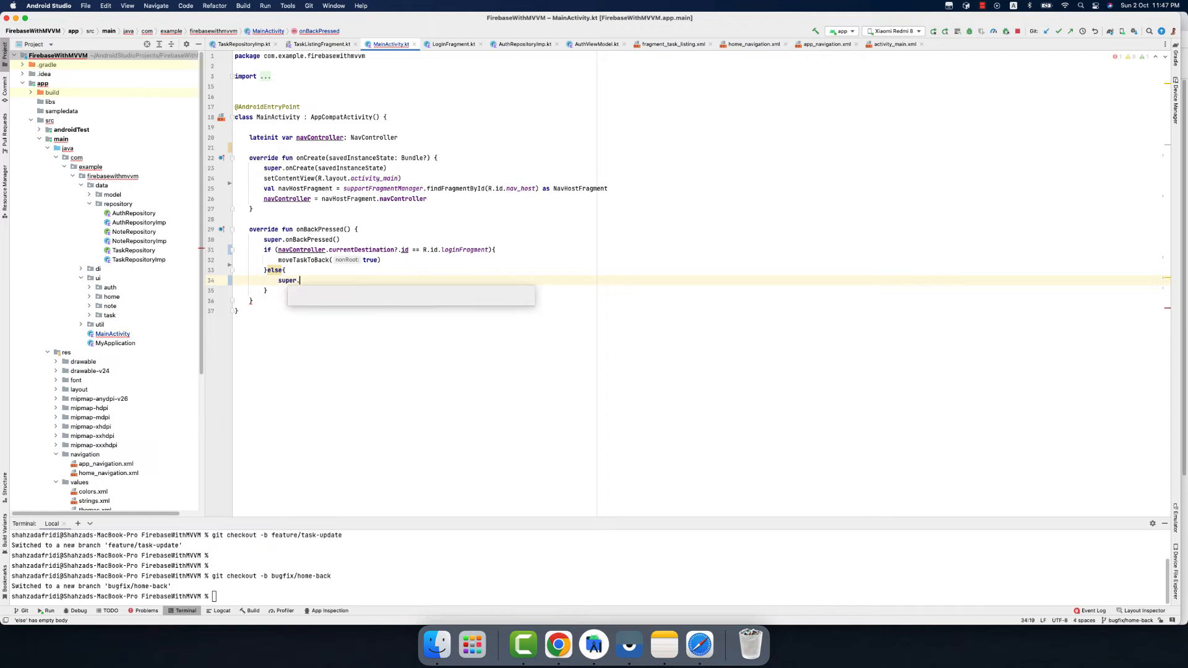
pyautogui.write('onBackPressed()')
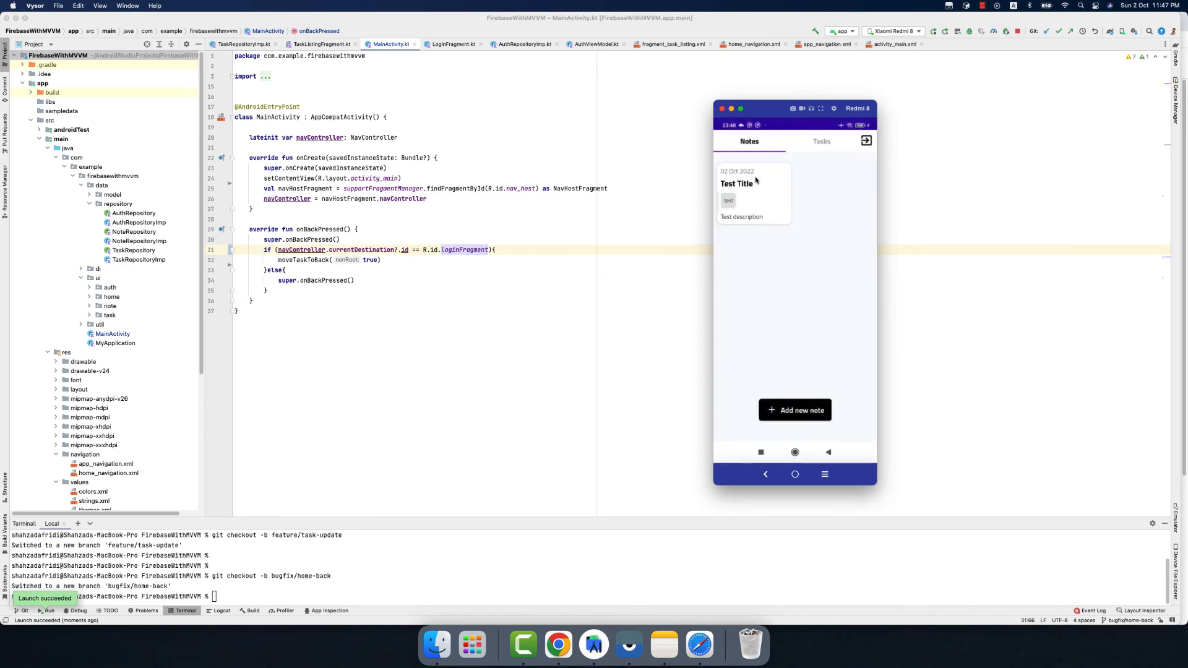
pyautogui.click(745, 191)
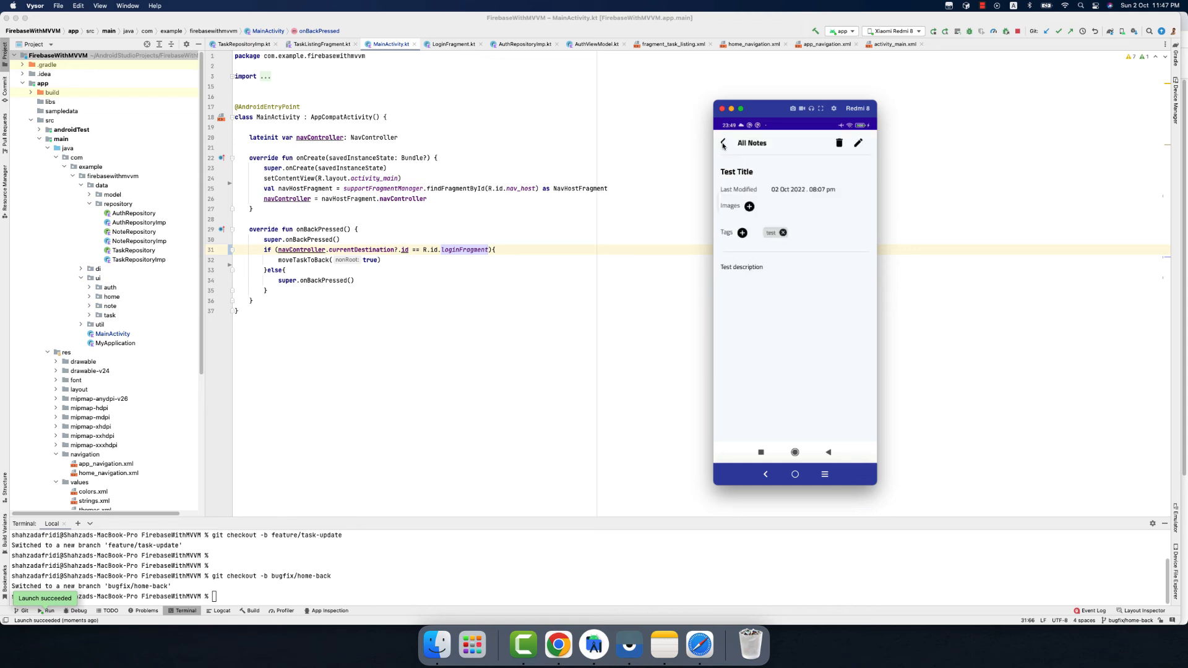
pyautogui.click(723, 144)
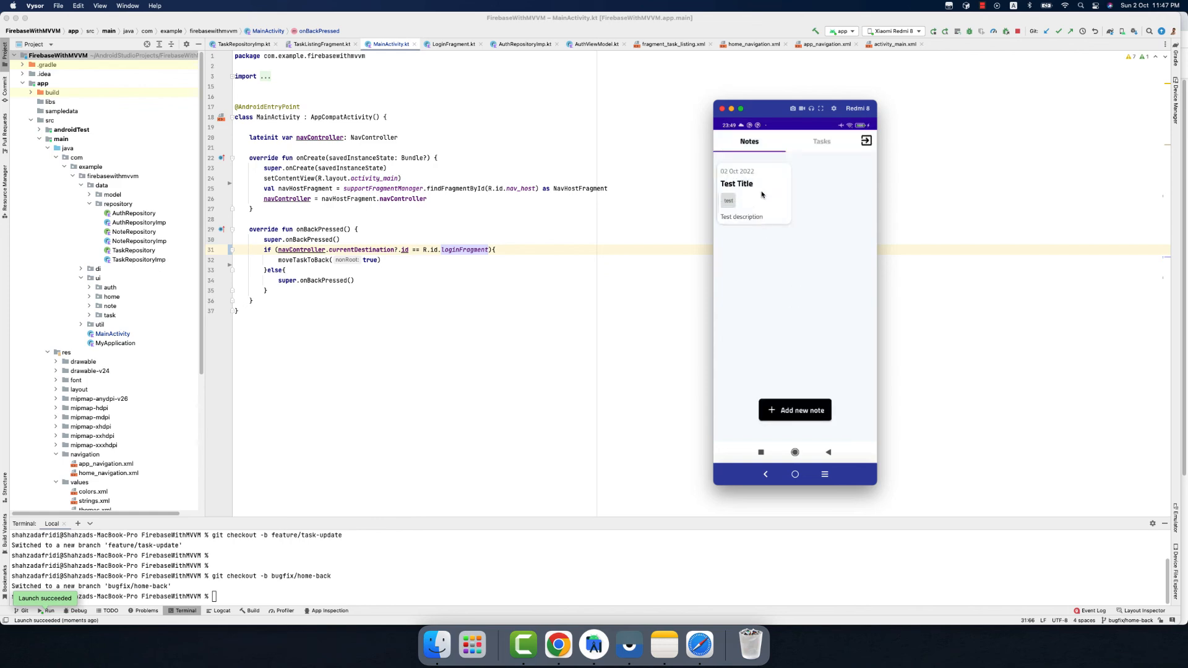
pyautogui.click(752, 192)
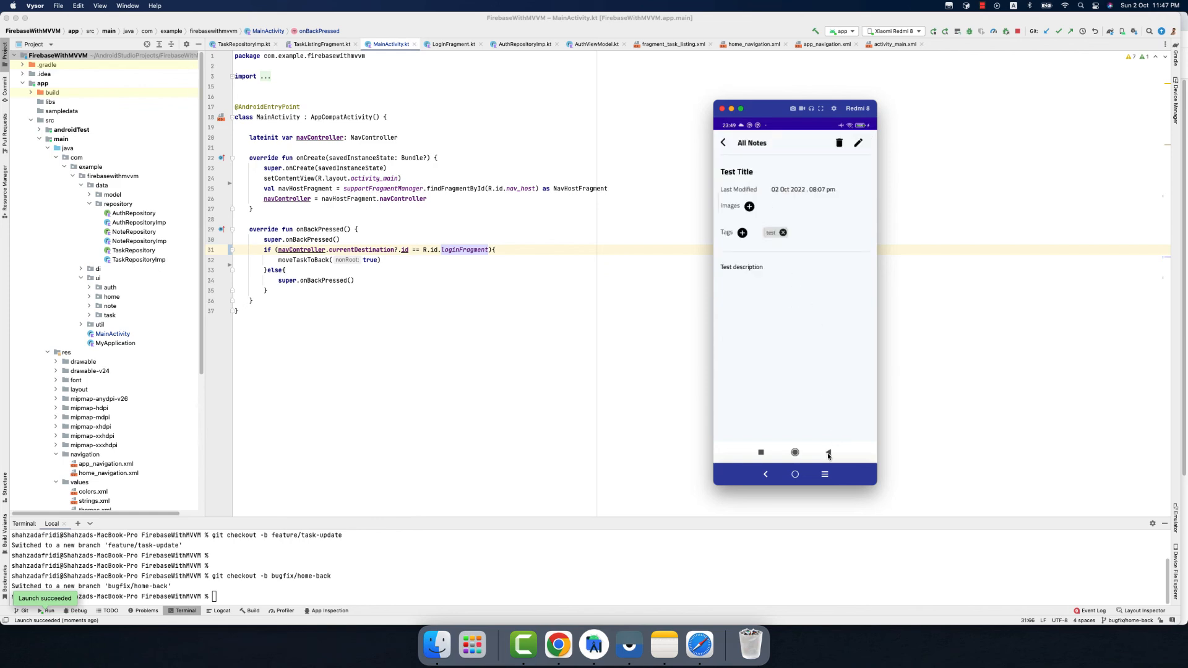
pyautogui.click(722, 143)
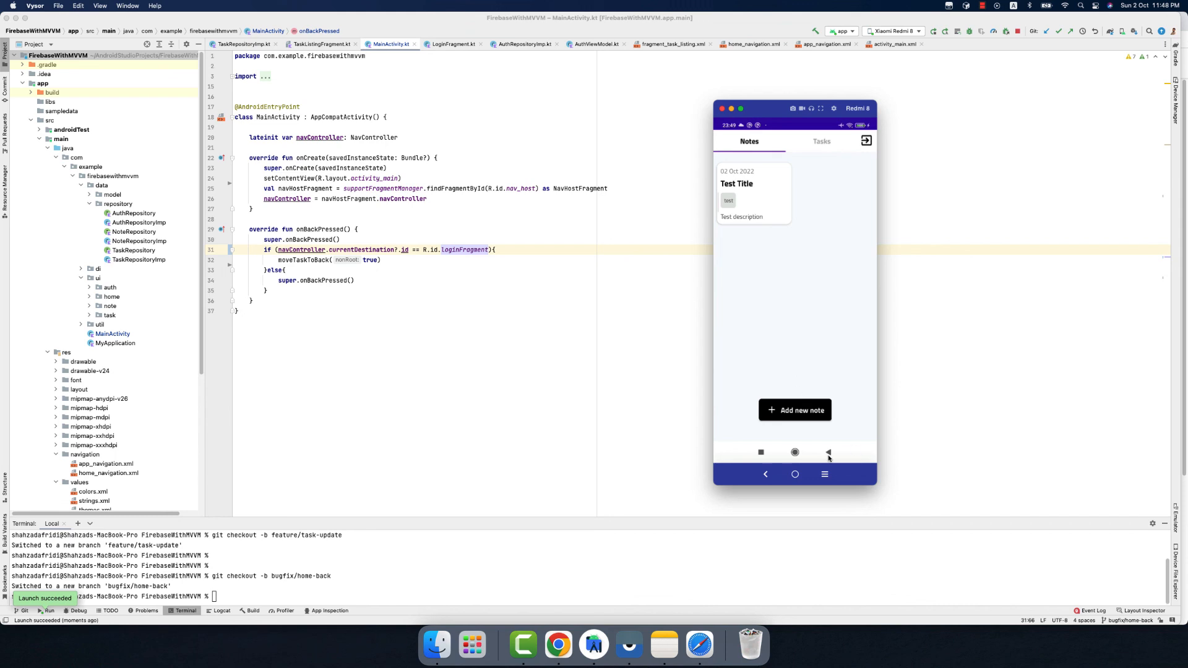